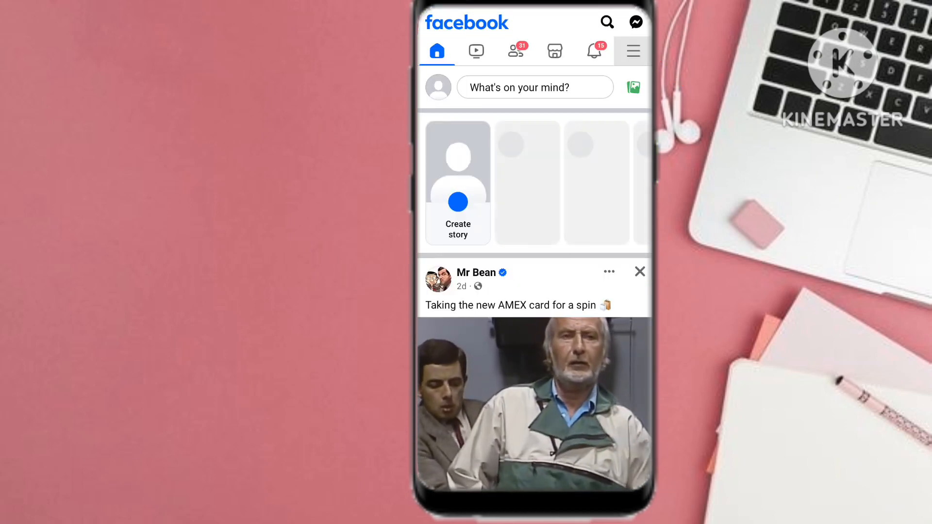
Open Facebook's full menu and go to Saved items.
{"action": "left_click", "coordinate": [633, 50]}
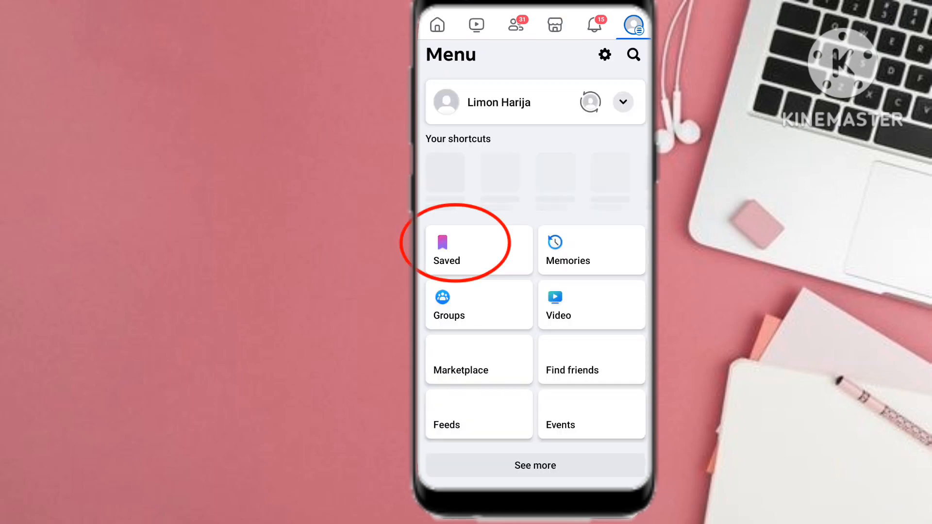
{"action": "left_click", "coordinate": [461, 249]}
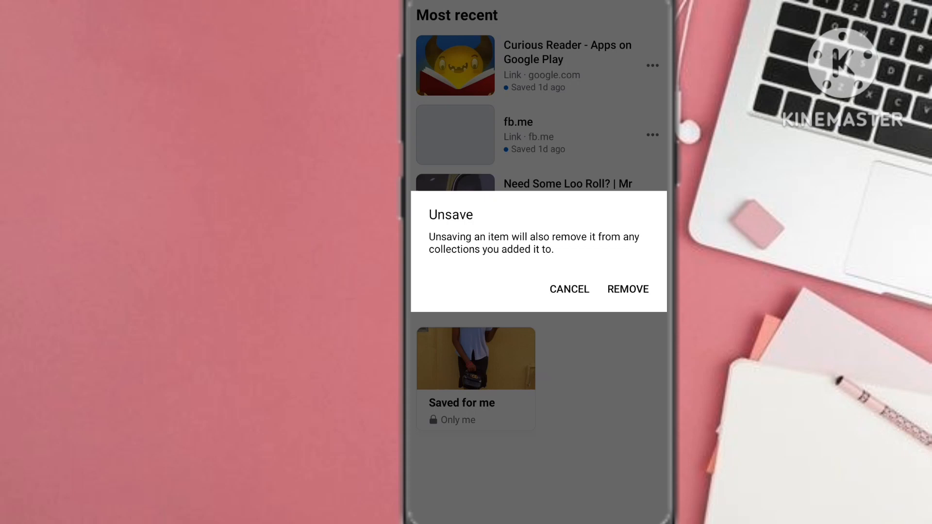
Confirm REMOVE in the dialog to unsave the saved item.
{"action": "left_click", "coordinate": [628, 290]}
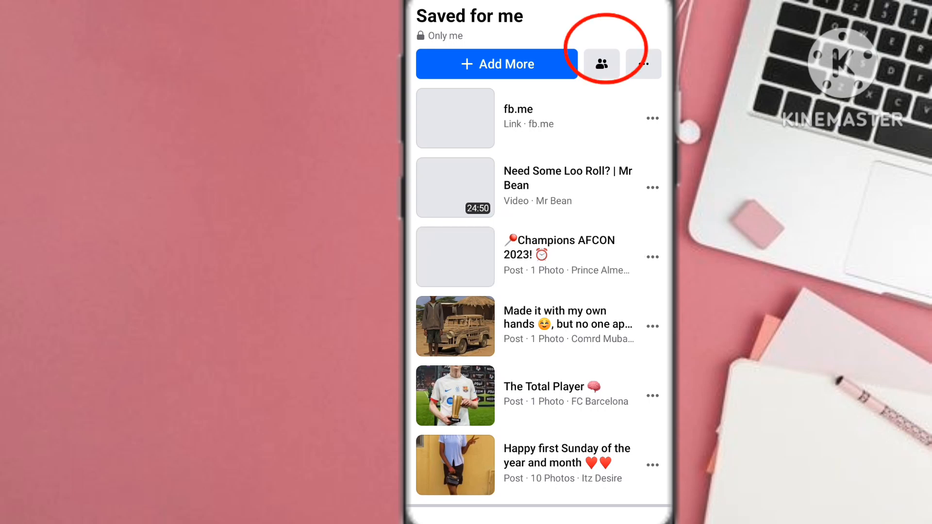
Open the Saved for me collection's manage options and choose Items.
{"action": "left_click", "coordinate": [643, 64]}
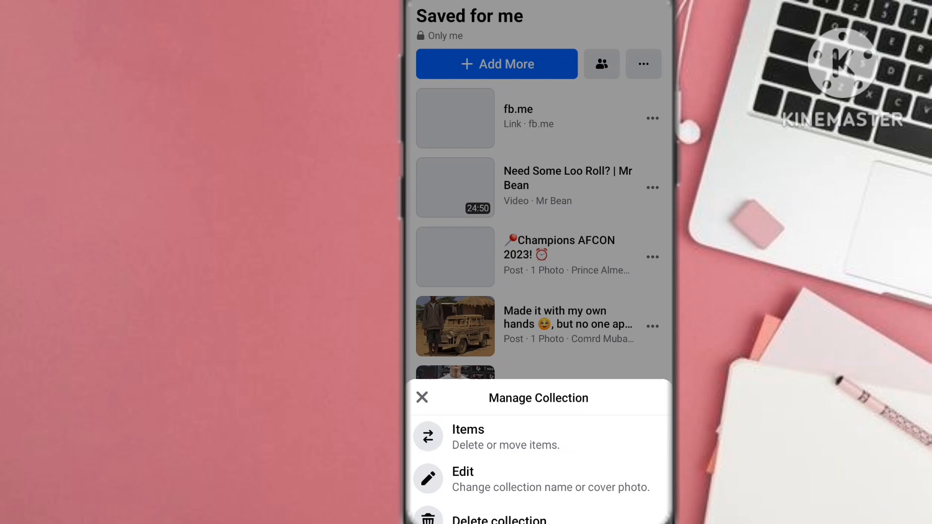
{"action": "left_click", "coordinate": [468, 429]}
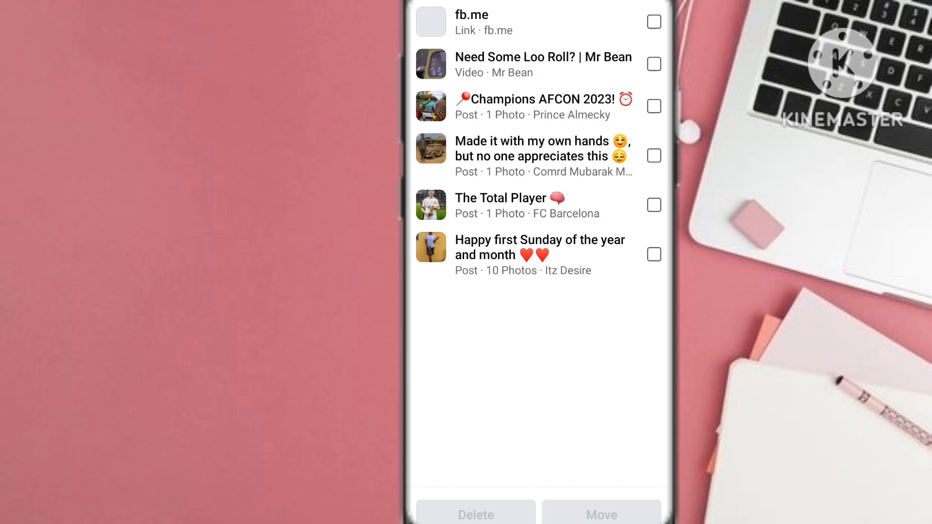
Tick the fb.me link, Mr Bean Loo Roll video and Champions AFCON 2023 post, then delete them.
{"action": "left_click", "coordinate": [654, 22]}
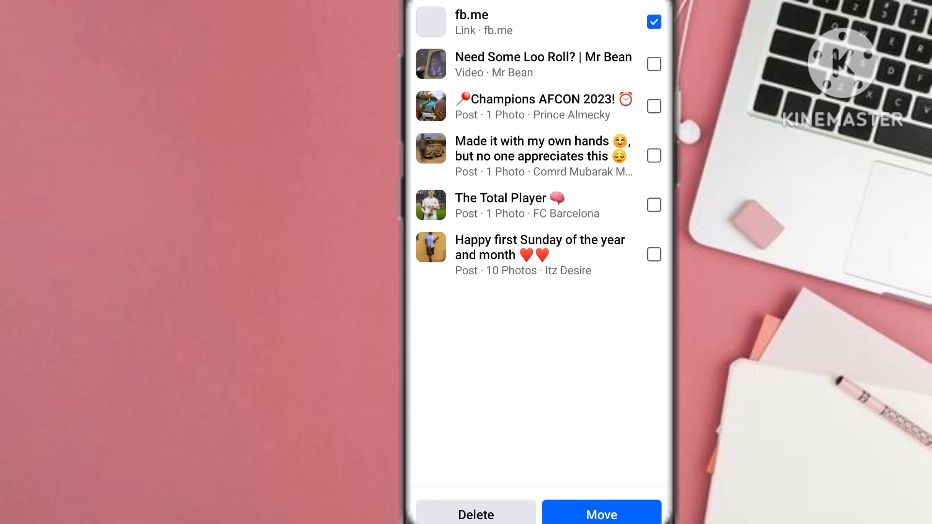
{"action": "left_click", "coordinate": [653, 64]}
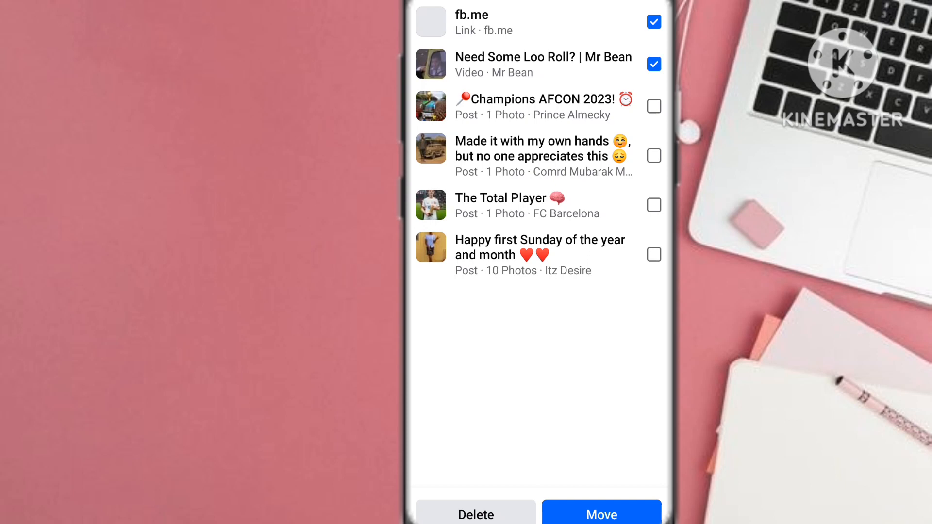
{"action": "left_click", "coordinate": [653, 106]}
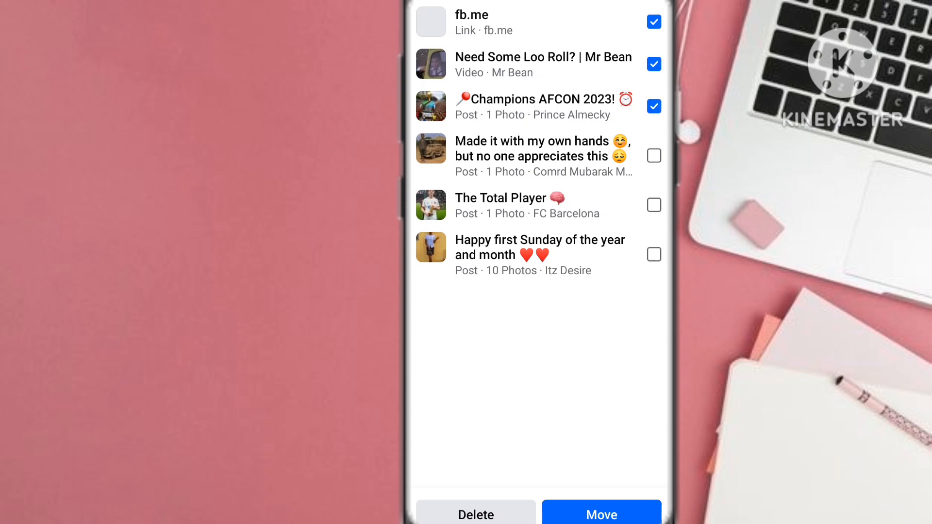
{"action": "scroll", "scroll_direction": "up", "scroll_amount": 3}
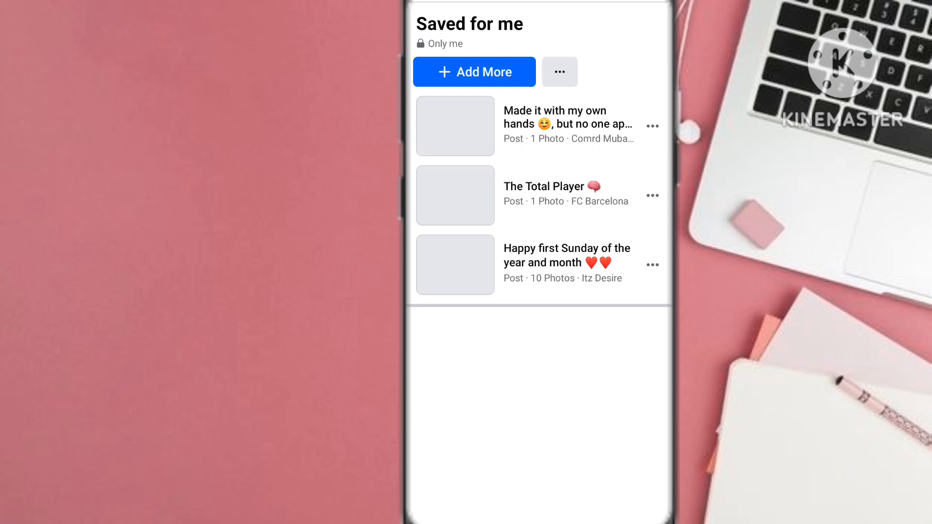
{"action": "left_click", "coordinate": [560, 72]}
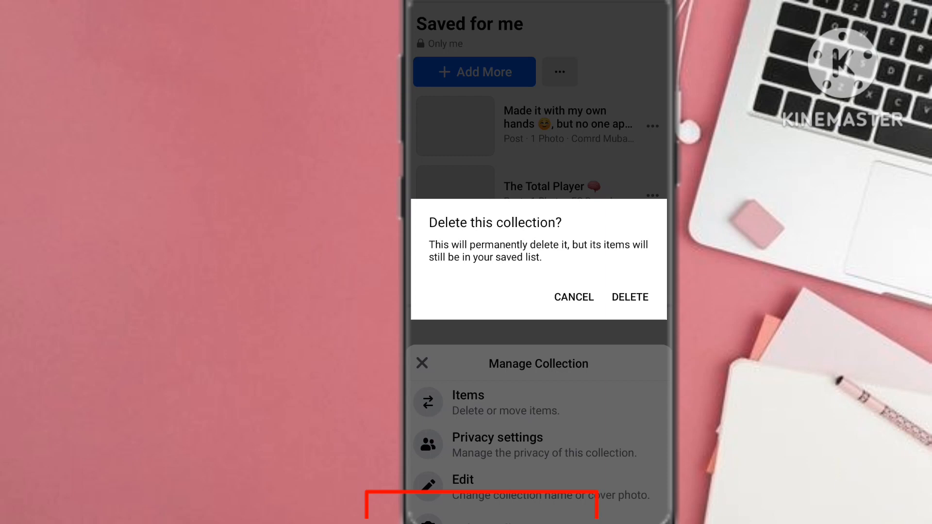
Confirm DELETE to remove the 'Saved for me' collection.
{"action": "left_click", "coordinate": [629, 297]}
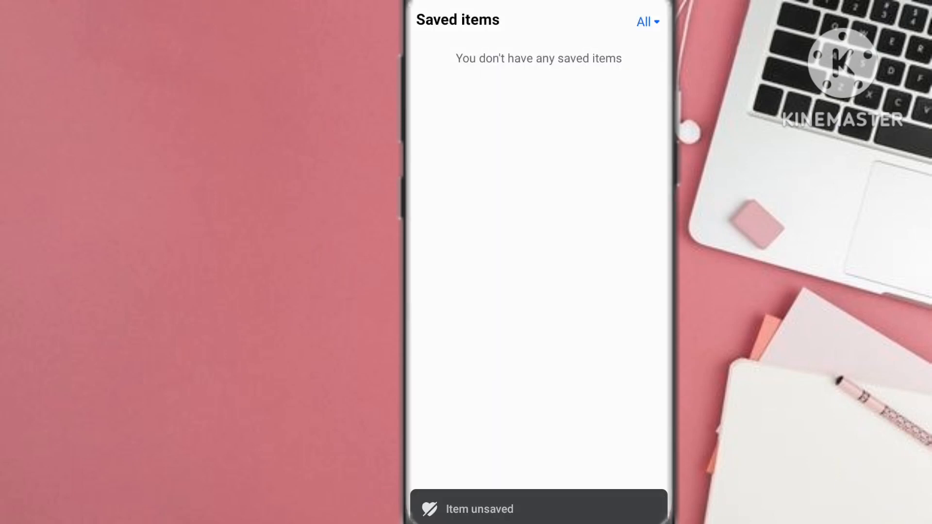